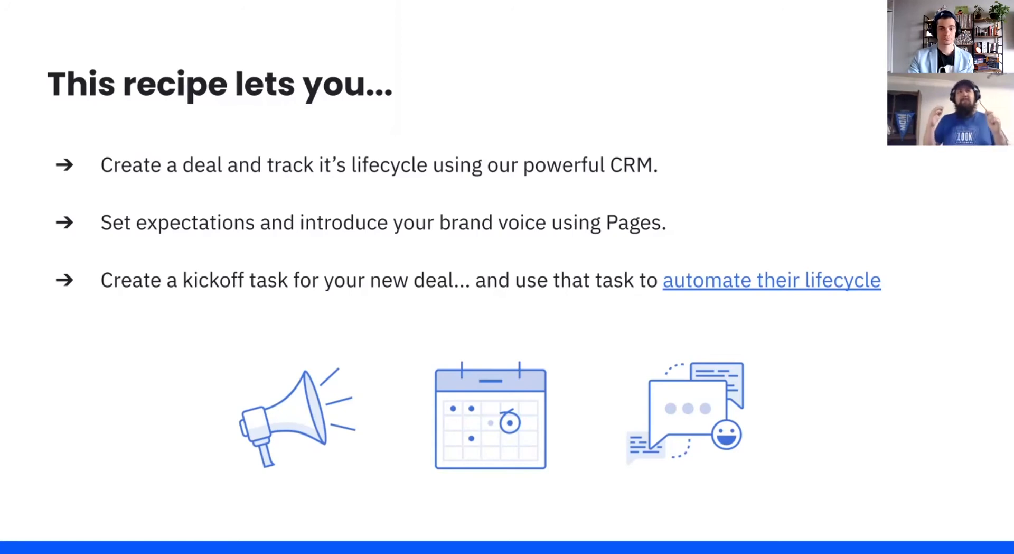
# - Advance the slideshow to the prerequisites slide about Pages and CRM setup
pyautogui.press('Right')
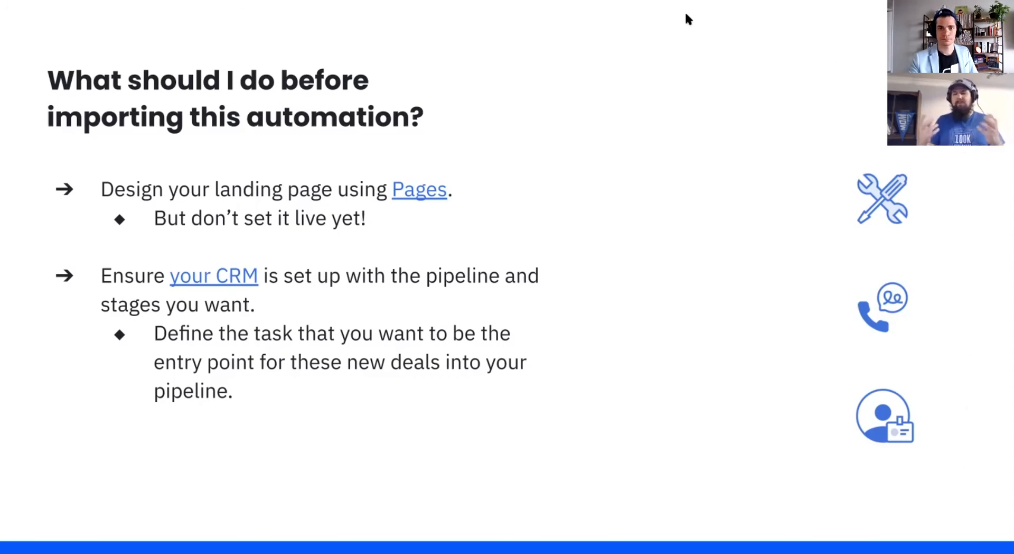